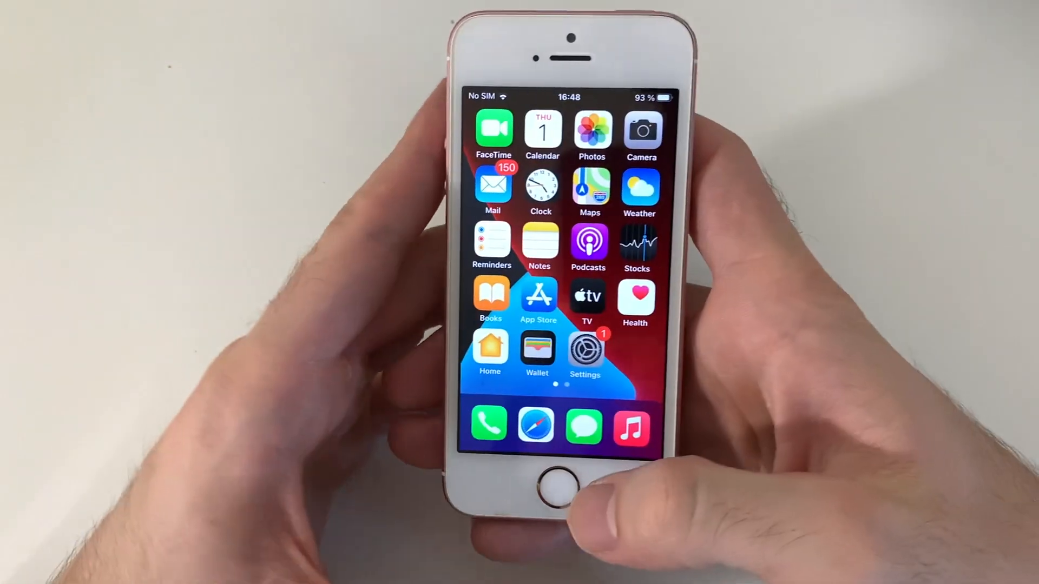
Launch the App Store from the home screen.
left_click(584, 349)
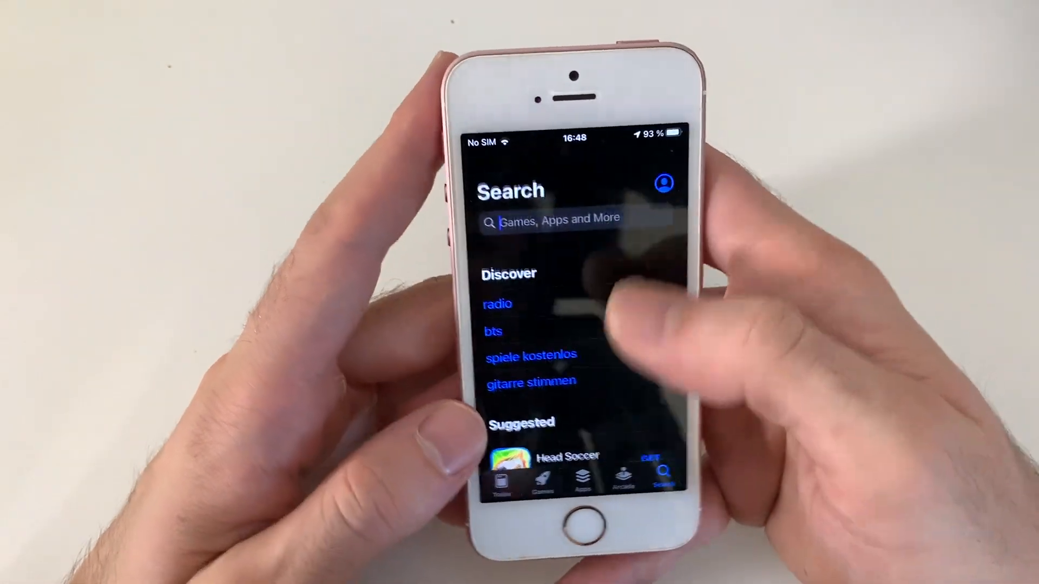
Search the App Store for 'brass' and open the Brass - Custom App Icons listing.
type("brass")
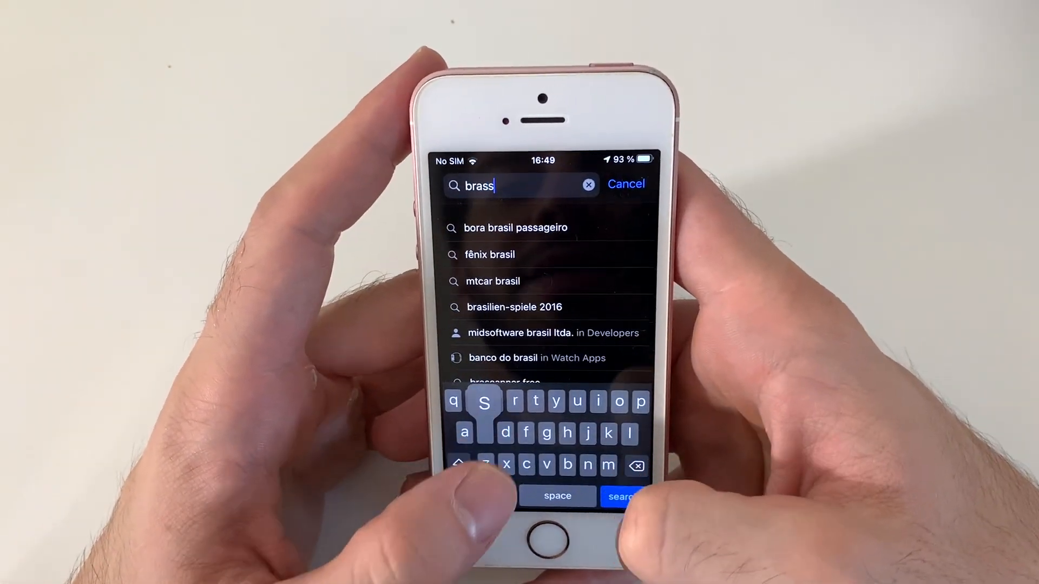
left_click(620, 496)
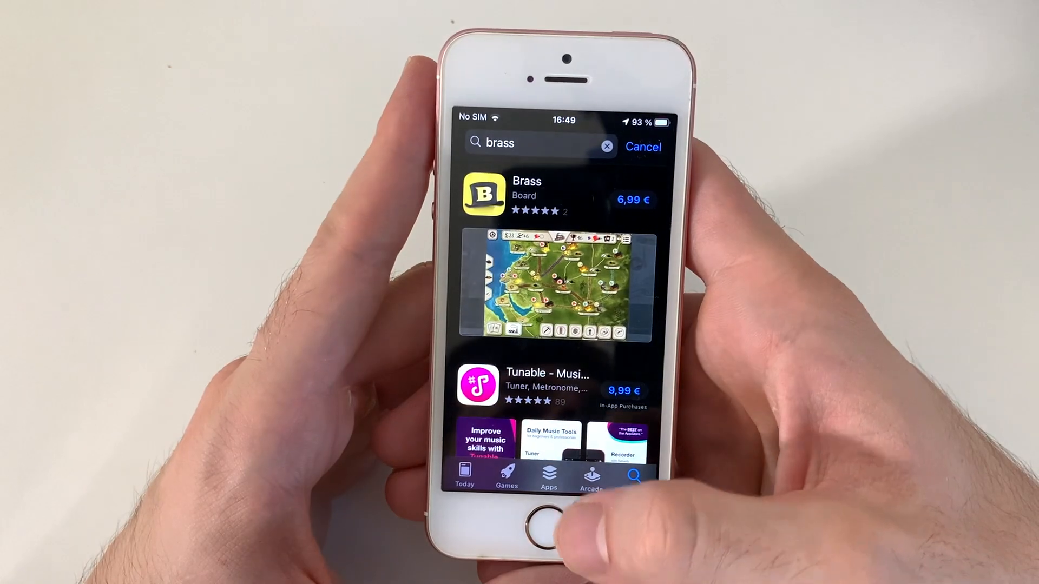
left_click(526, 195)
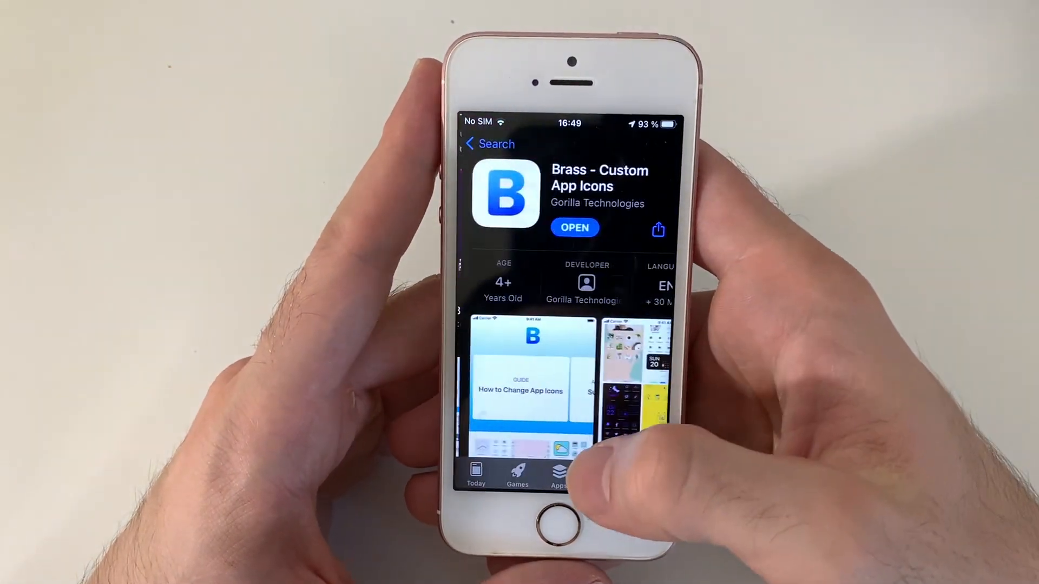
scroll("down", 3)
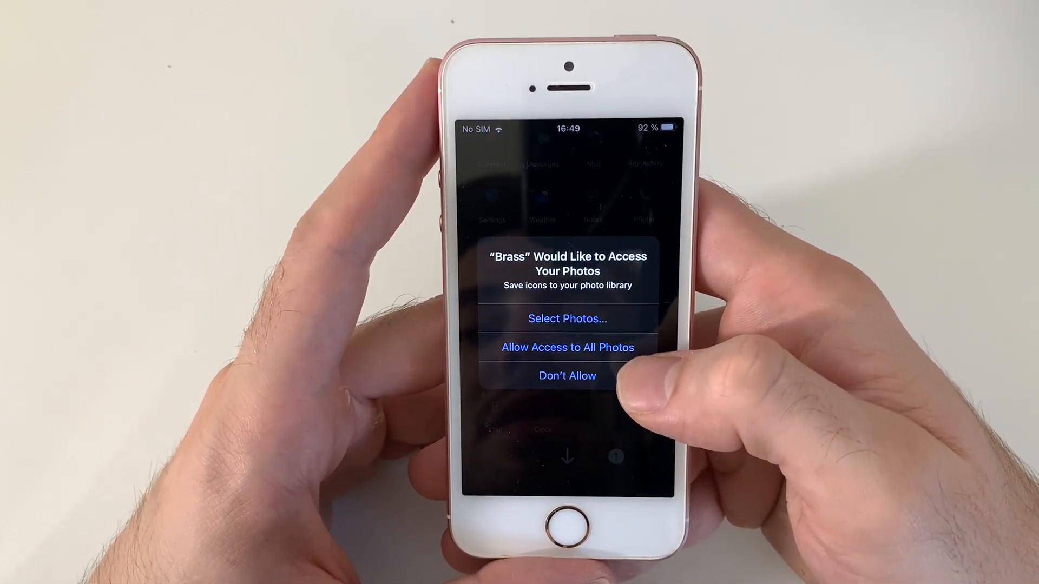
Grant Brass access to all photos so it can save icons.
left_click(567, 347)
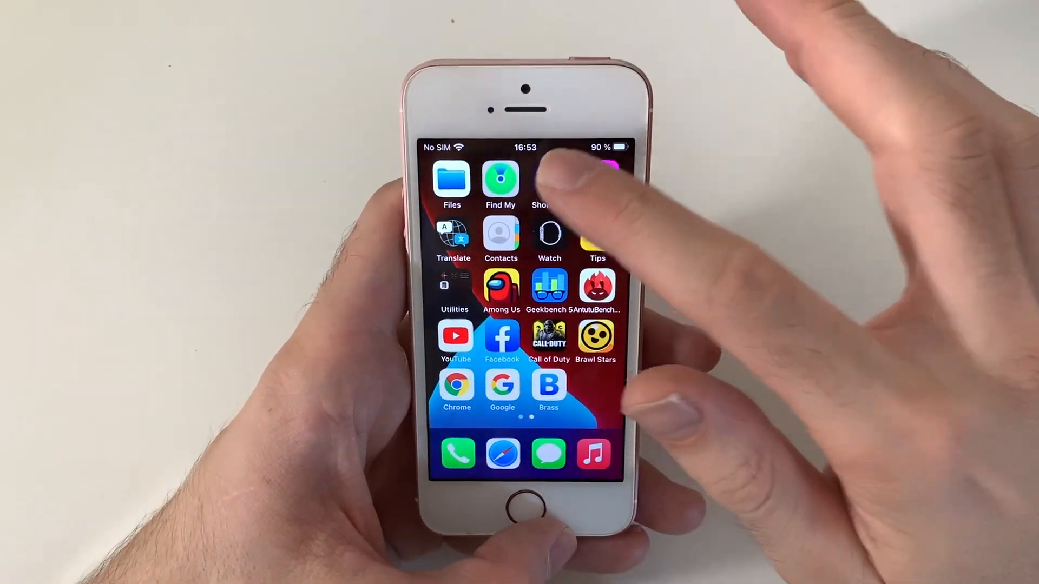
Start a new shortcut in Shortcuts with an Open App action set to Calculator.
left_click(540, 179)
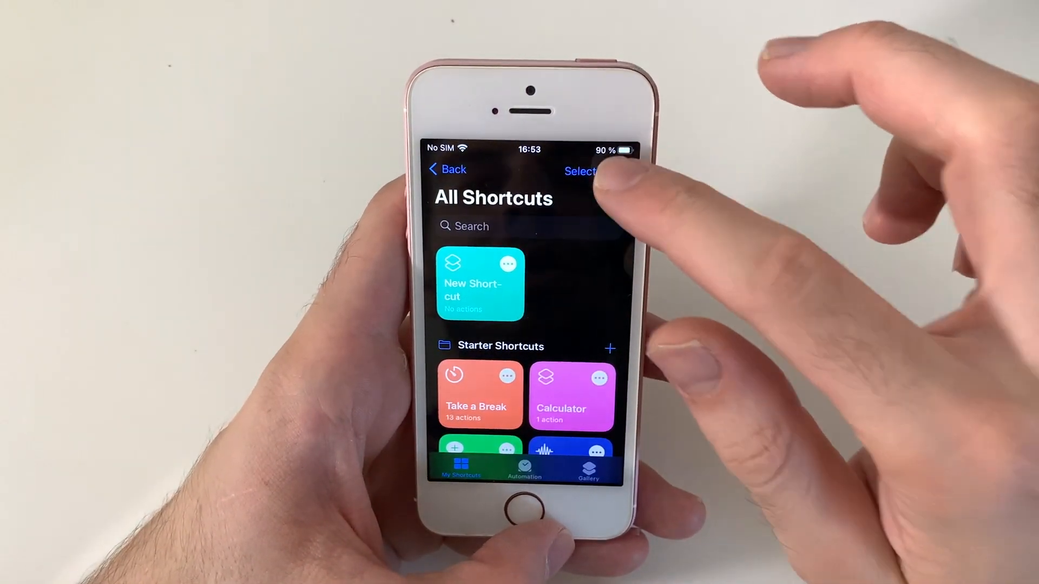
left_click(480, 283)
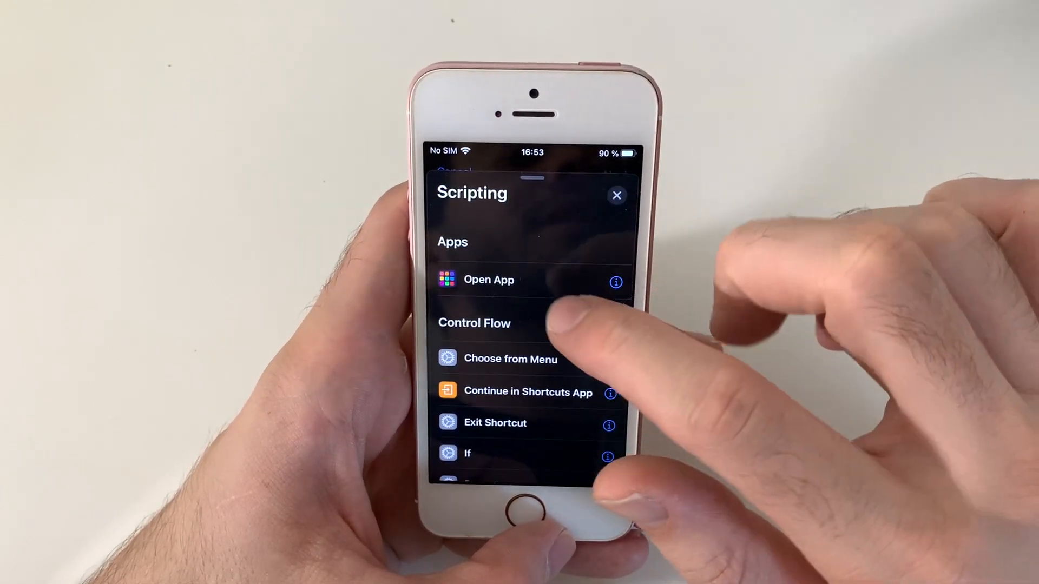
left_click(488, 279)
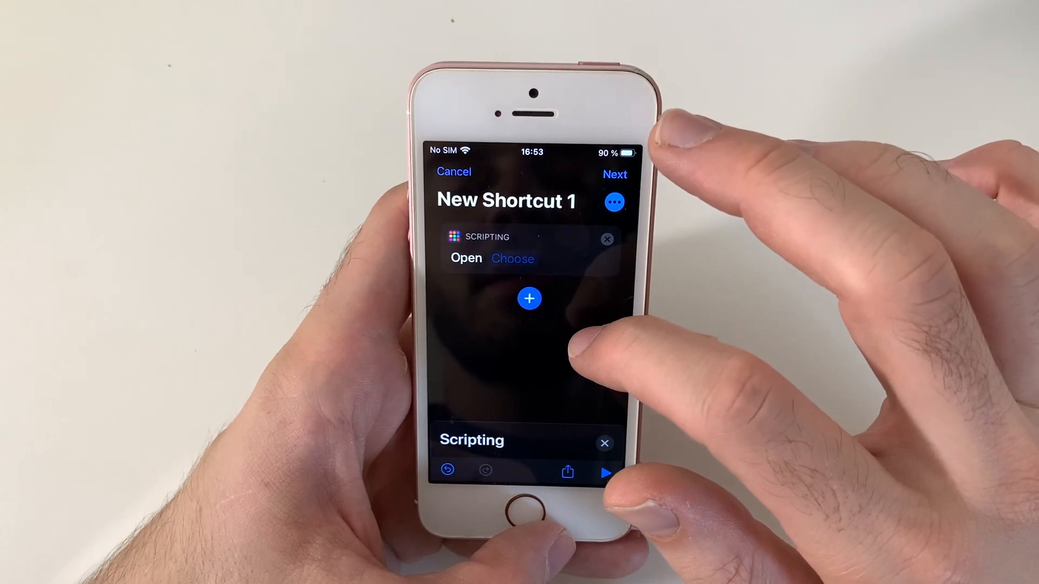
left_click(513, 259)
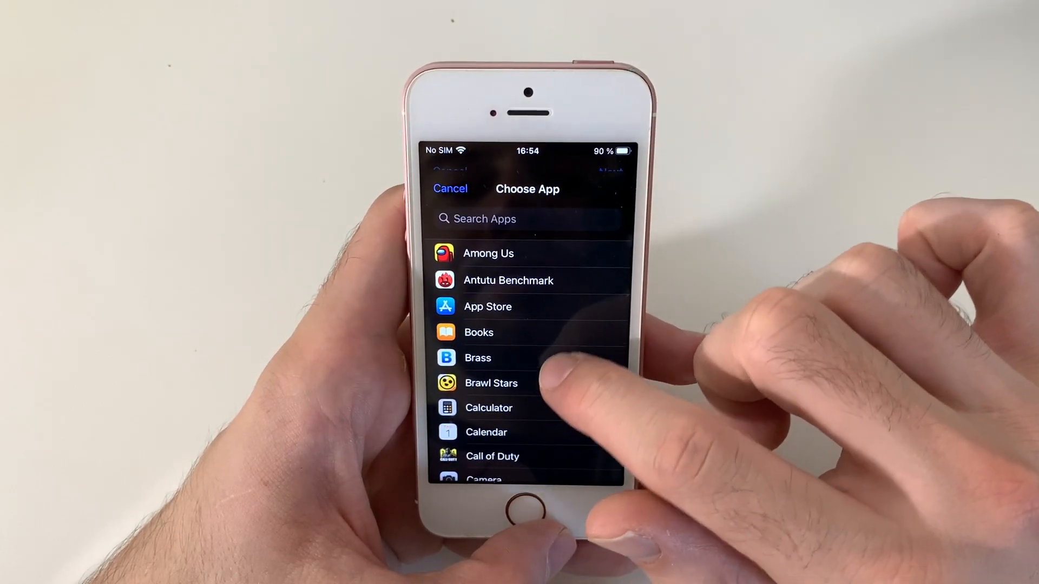
left_click(488, 407)
type("C")
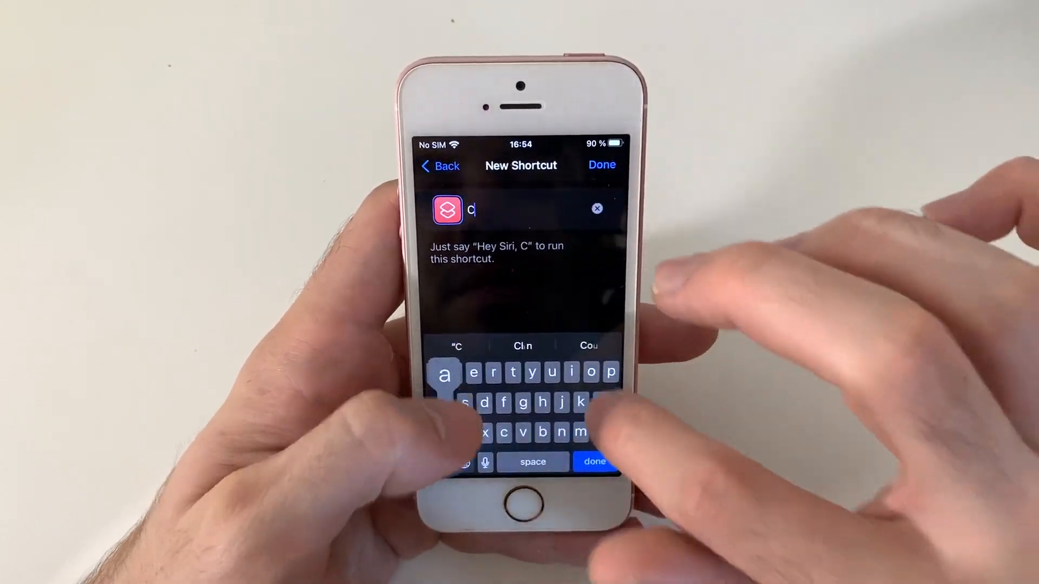
Name the shortcut Calculator, dismiss the duplicate-name alert, and save it as Calculator 1.
type("alculator")
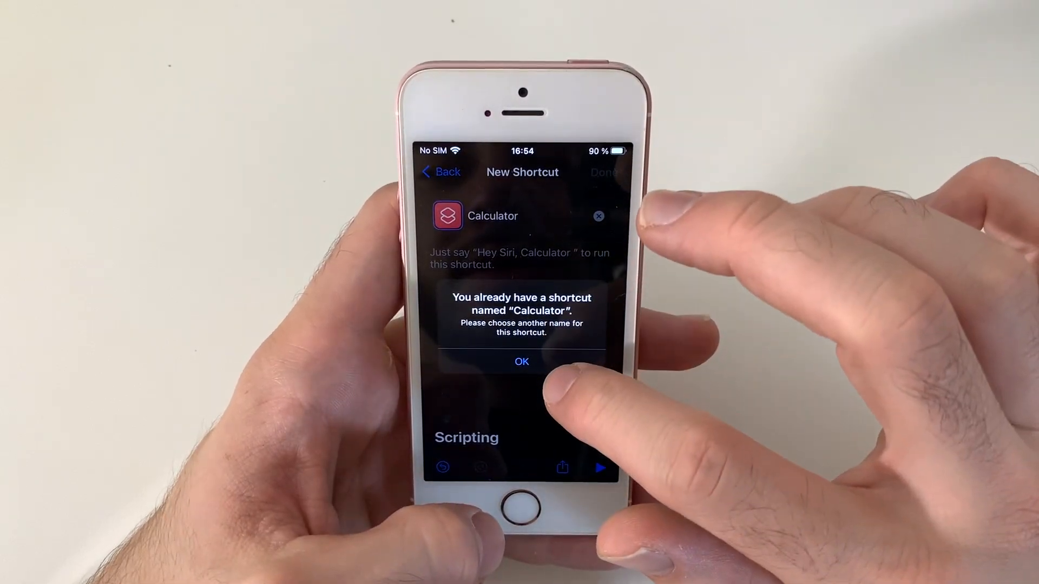
left_click(521, 360)
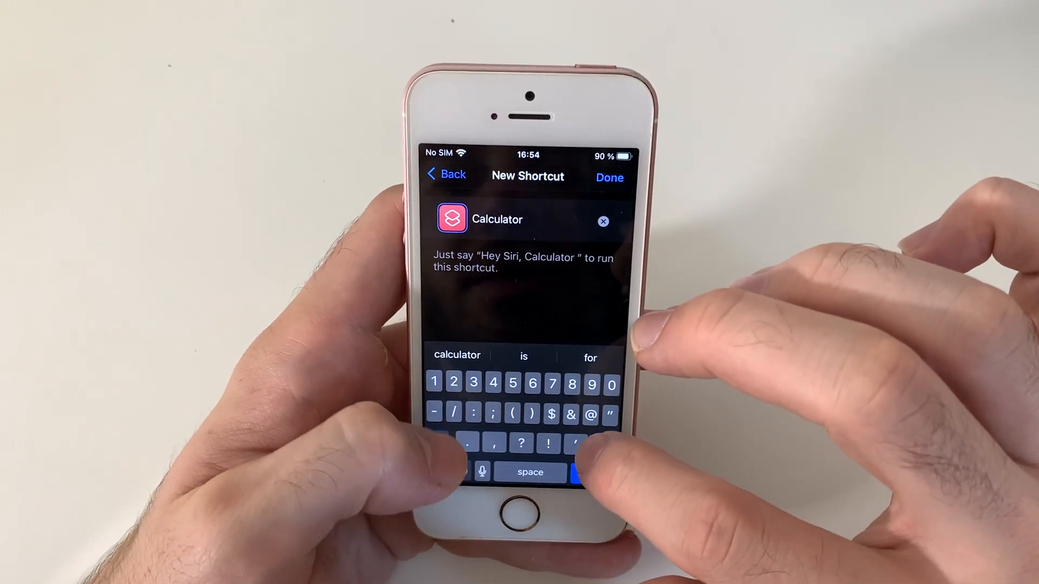
left_click(608, 176)
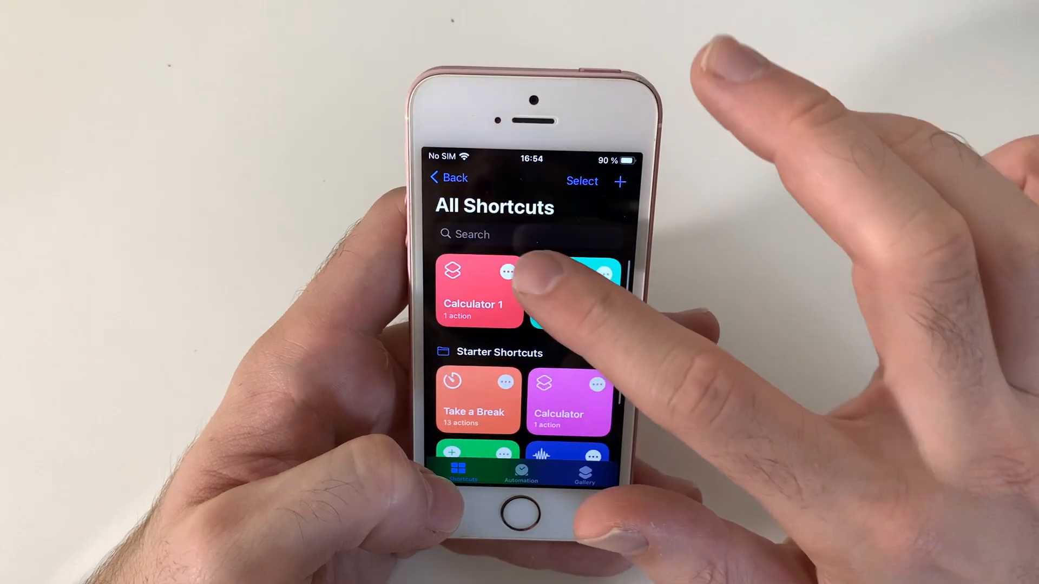
Open Calculator 1's details and begin Add to Home Screen.
left_click(474, 291)
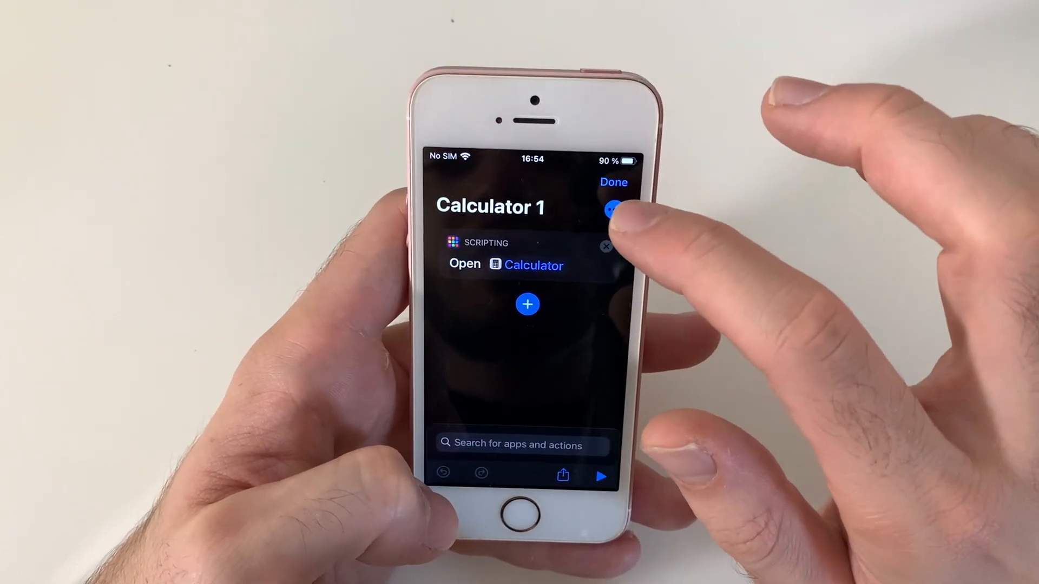
left_click(612, 210)
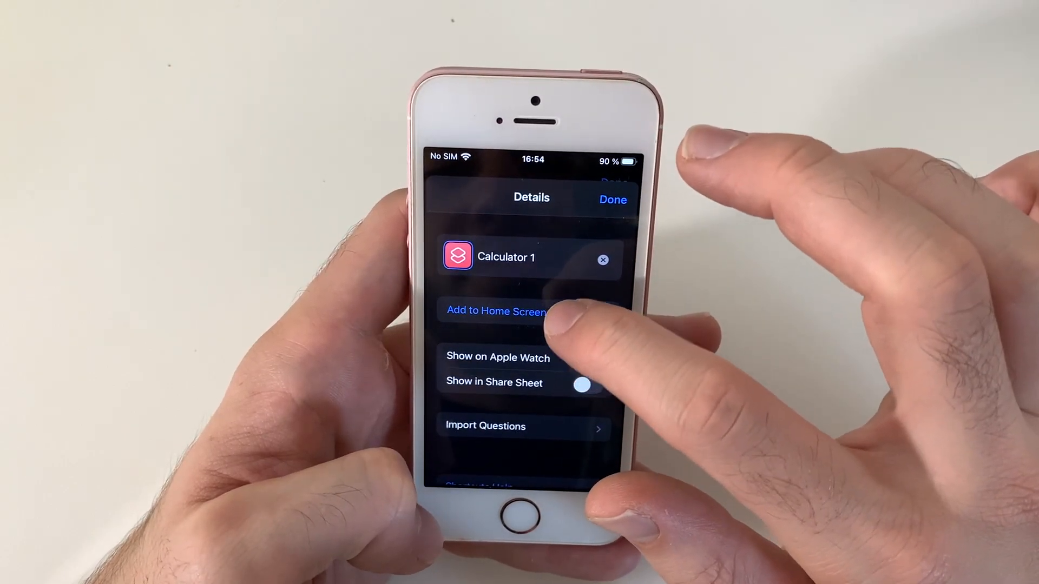
left_click(495, 311)
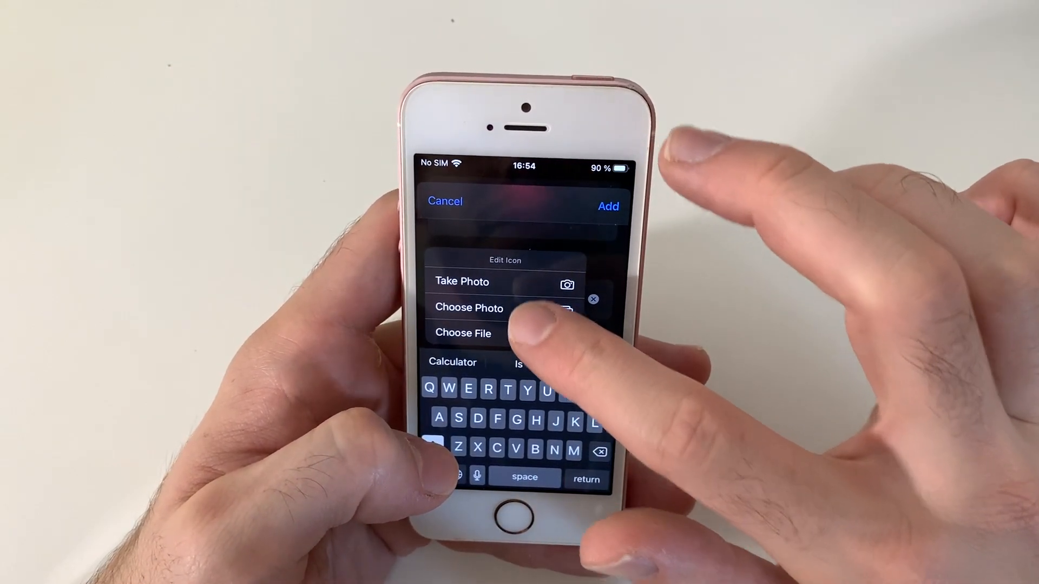
Set the calculator picture from Photos as the icon and add it to the home screen.
left_click(469, 307)
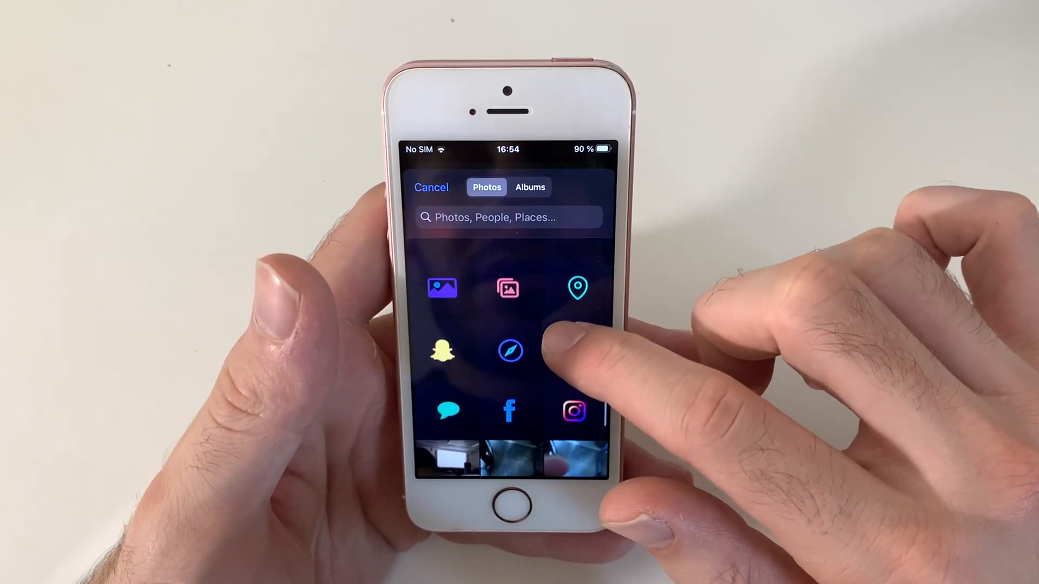
scroll("down", 3)
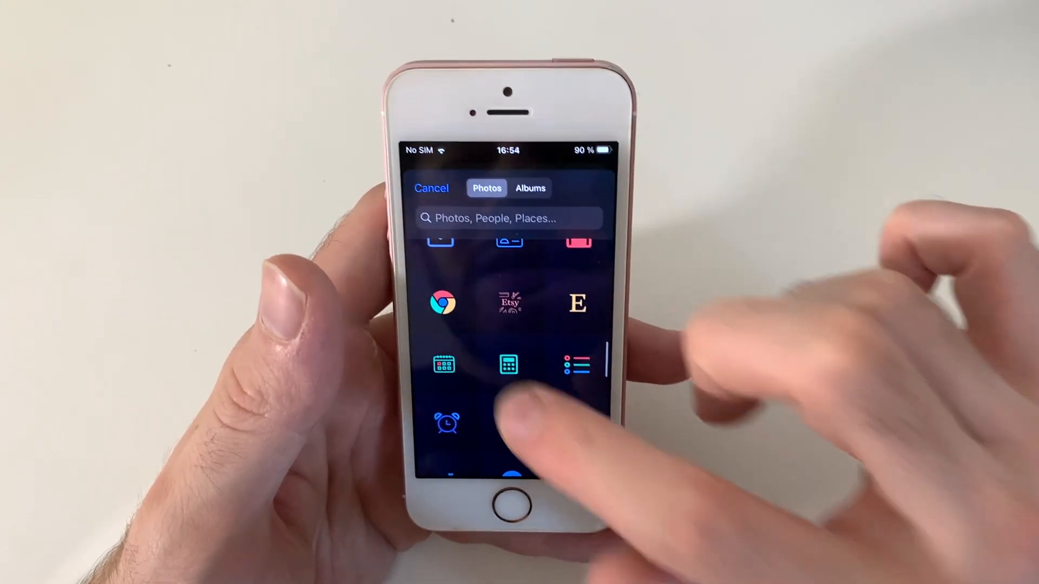
left_click(508, 365)
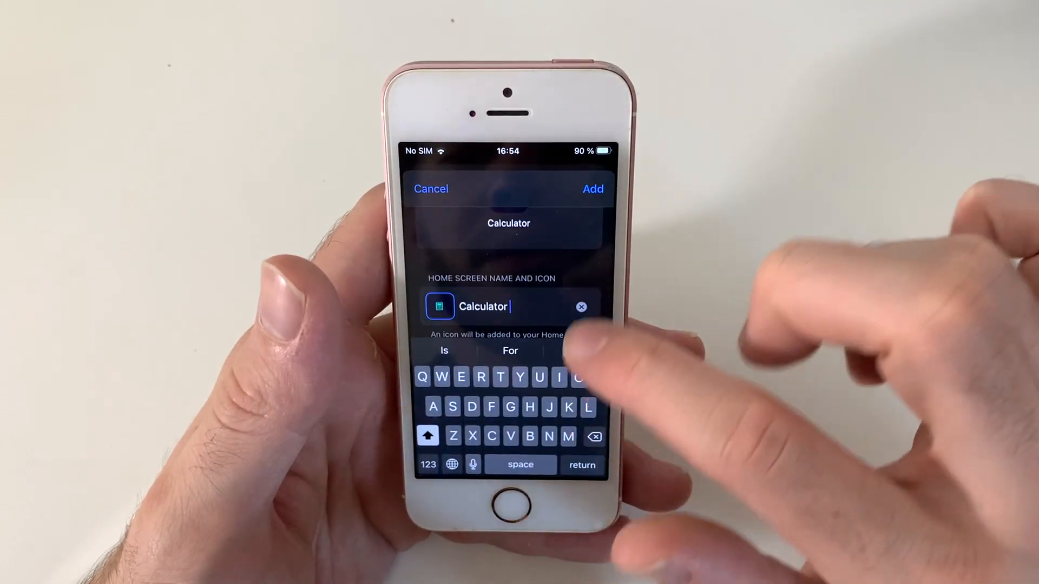
left_click(592, 189)
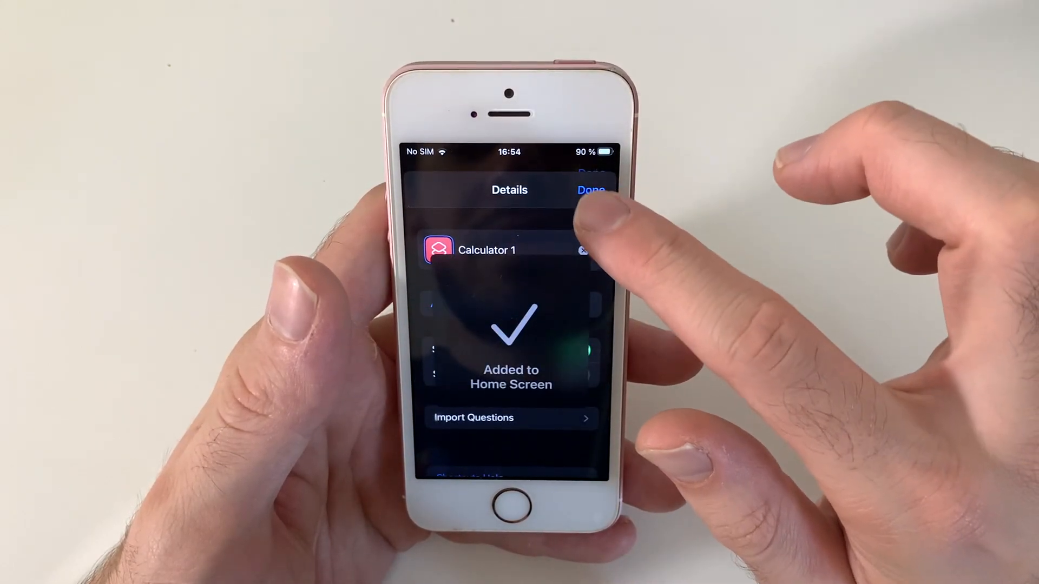
Close the shortcut details and editor, returning home to see the Calculator icon.
left_click(590, 189)
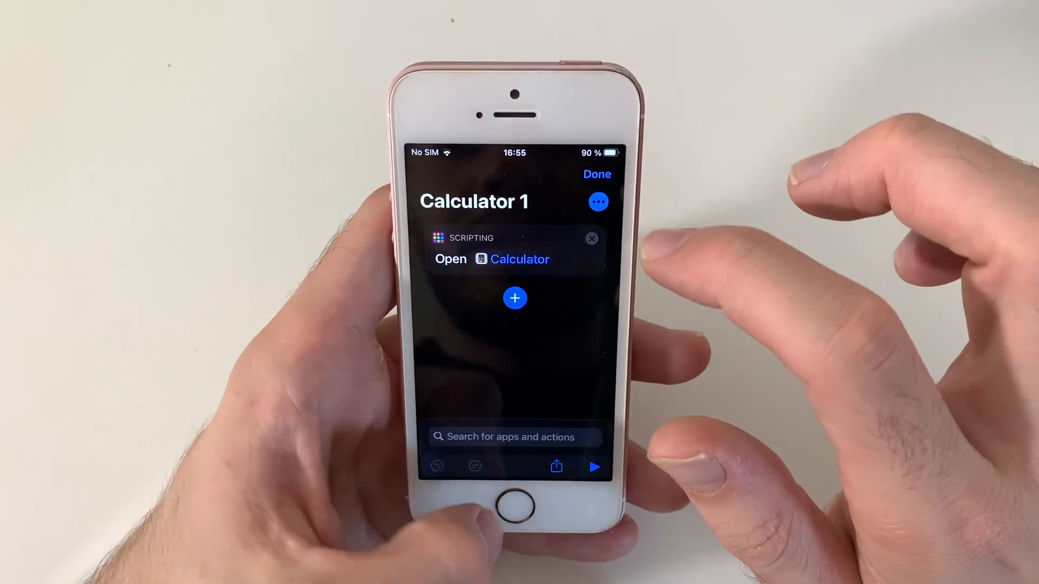
left_click(595, 174)
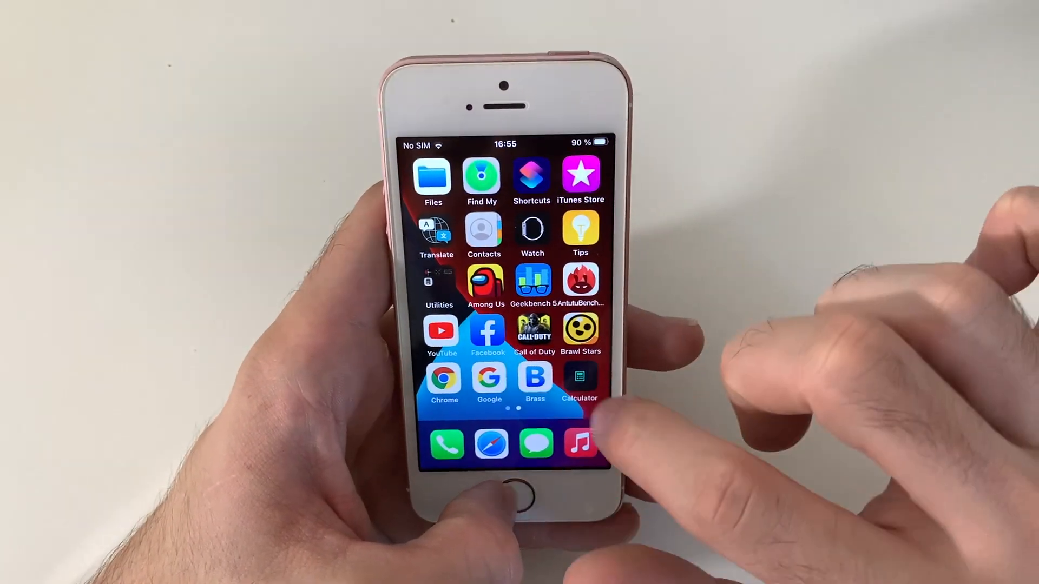
left_click(531, 177)
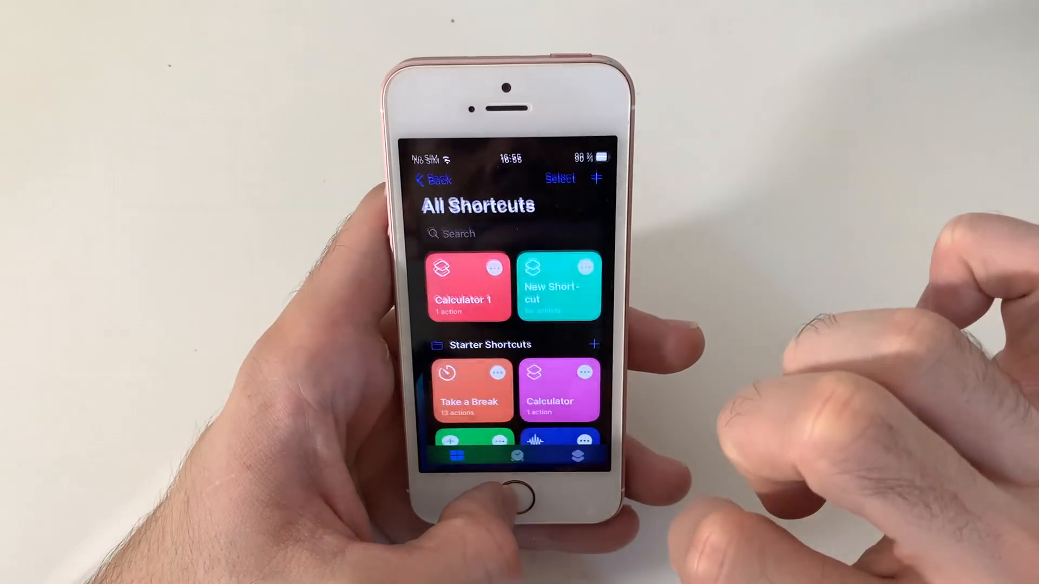
left_click(468, 288)
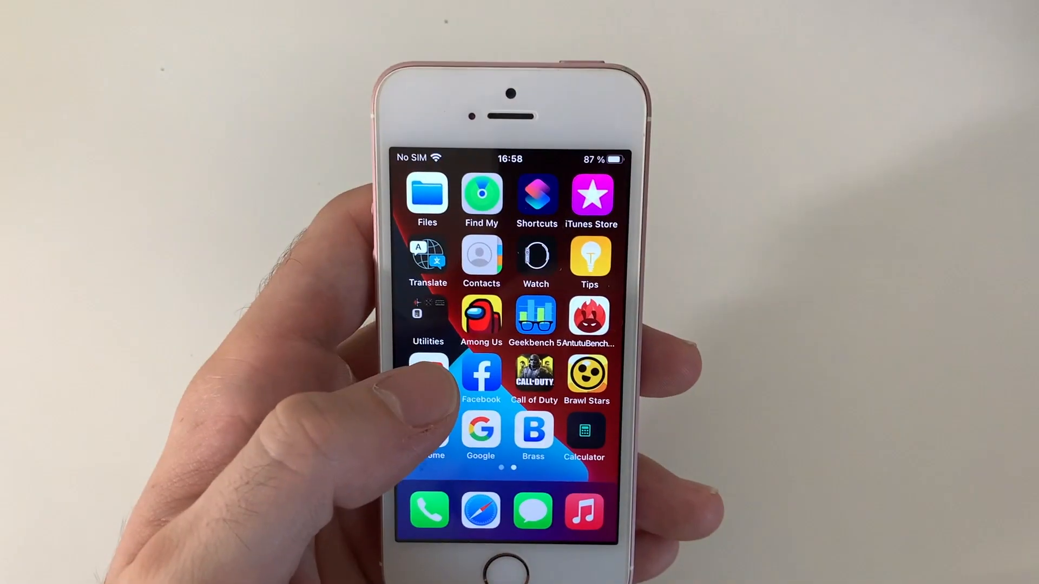
Start a new shortcut from the shortcuts list with the Scripting Open App action.
left_click(537, 194)
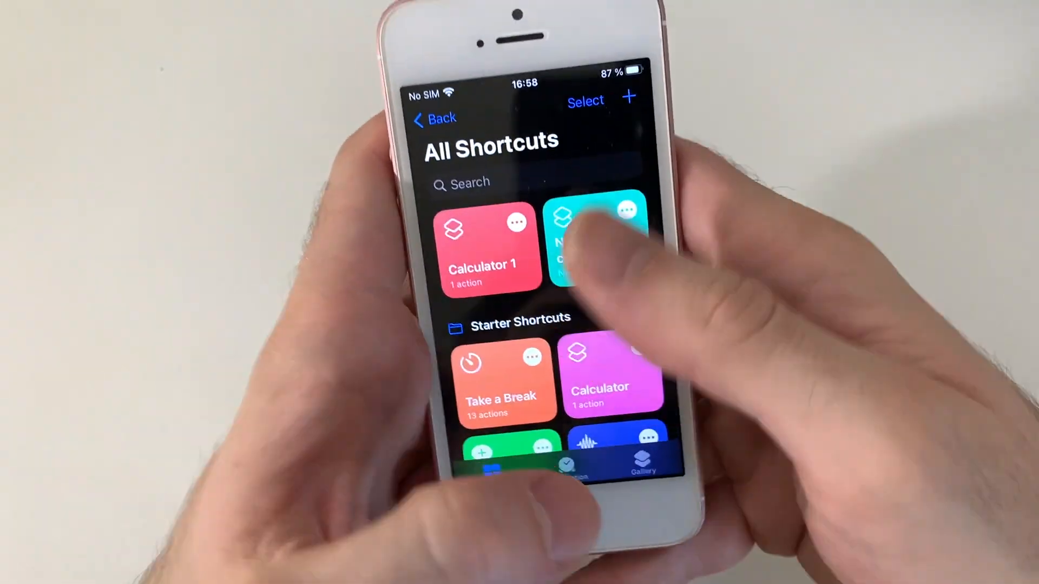
left_click(628, 98)
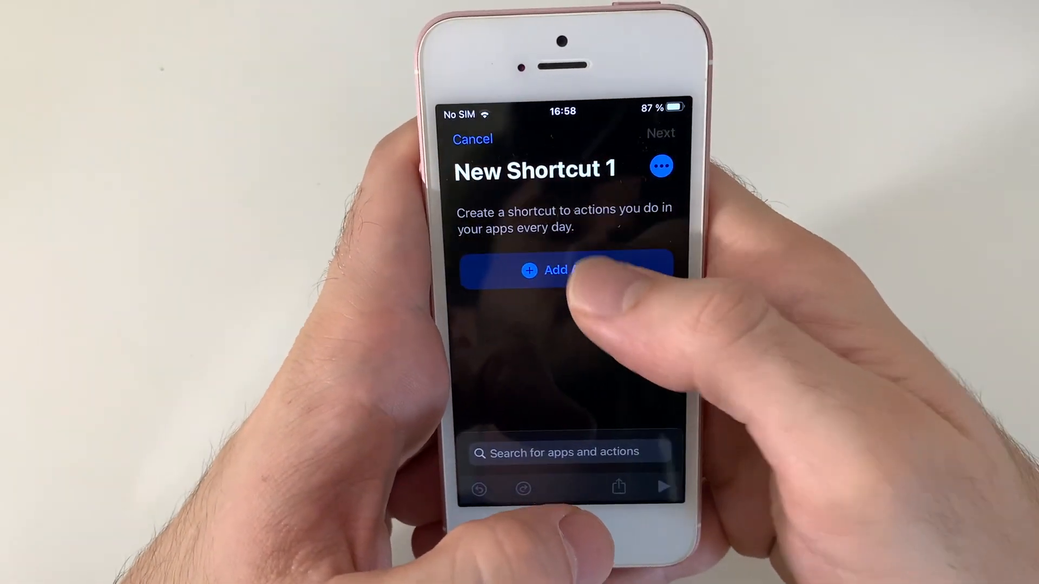
left_click(561, 270)
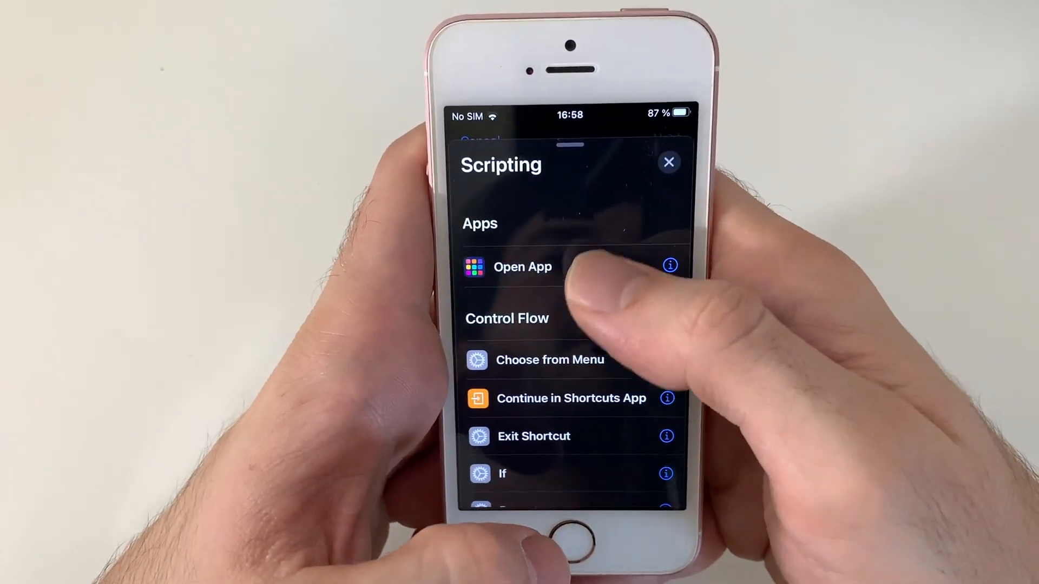
left_click(522, 266)
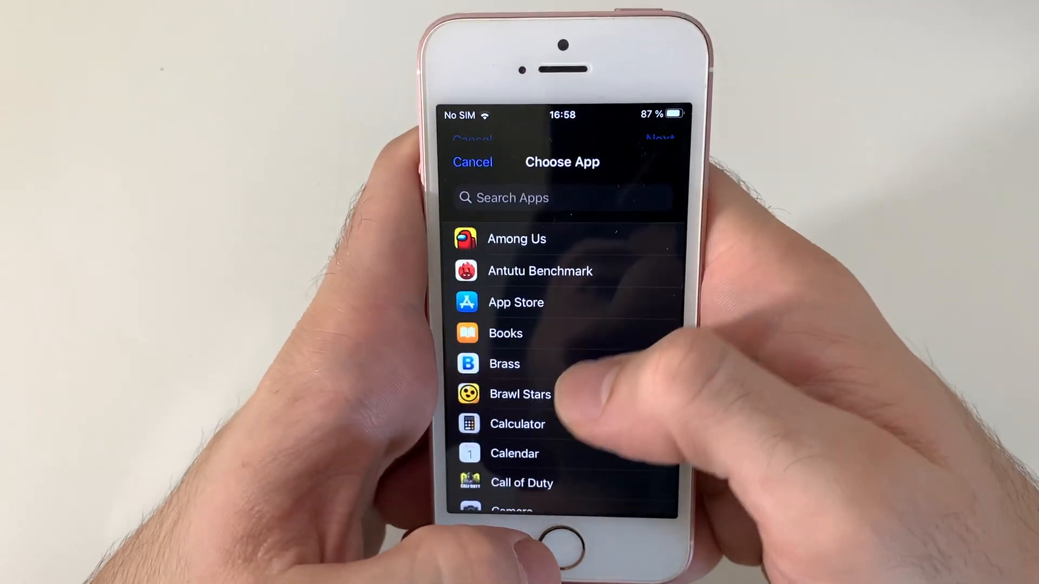
Set the action to open Camera and name the shortcut 'Camera'.
left_click(517, 424)
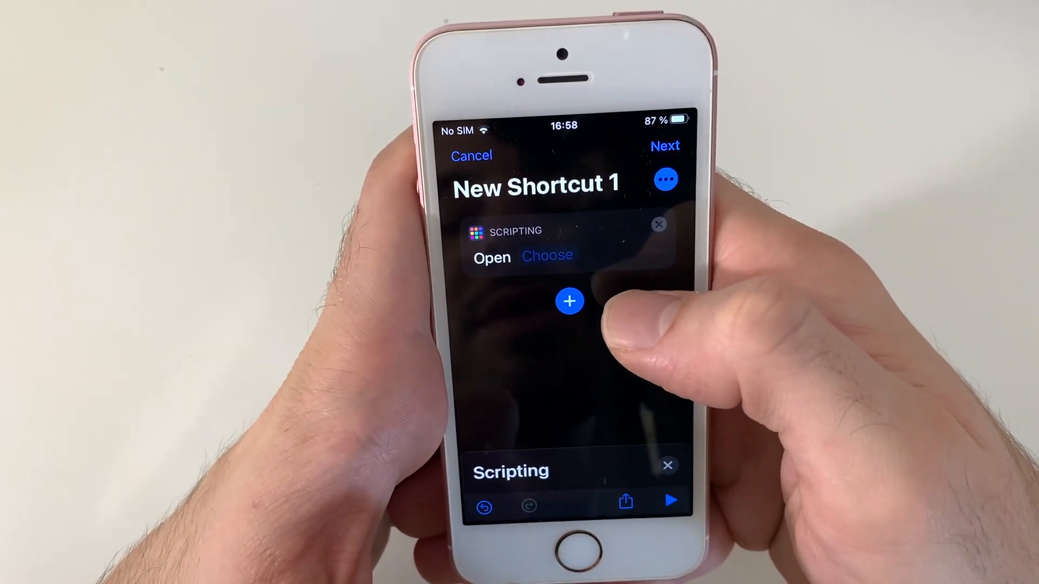
left_click(547, 256)
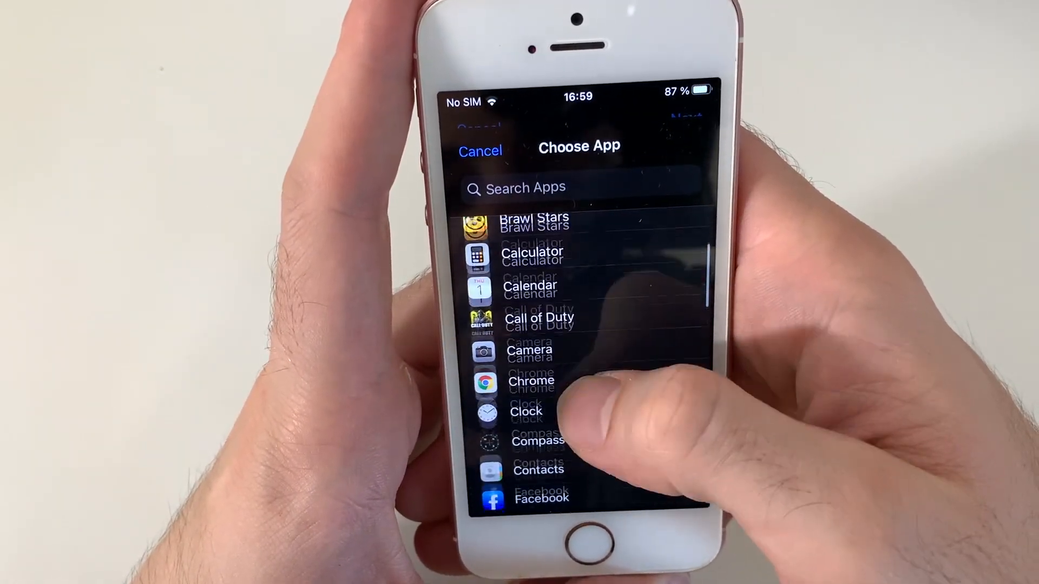
left_click(529, 350)
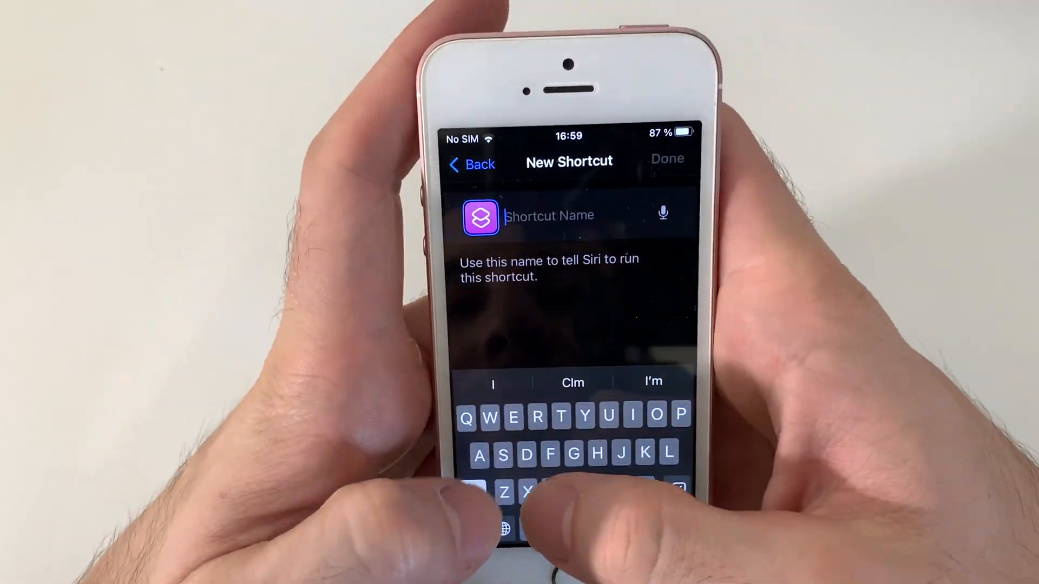
type("Camera")
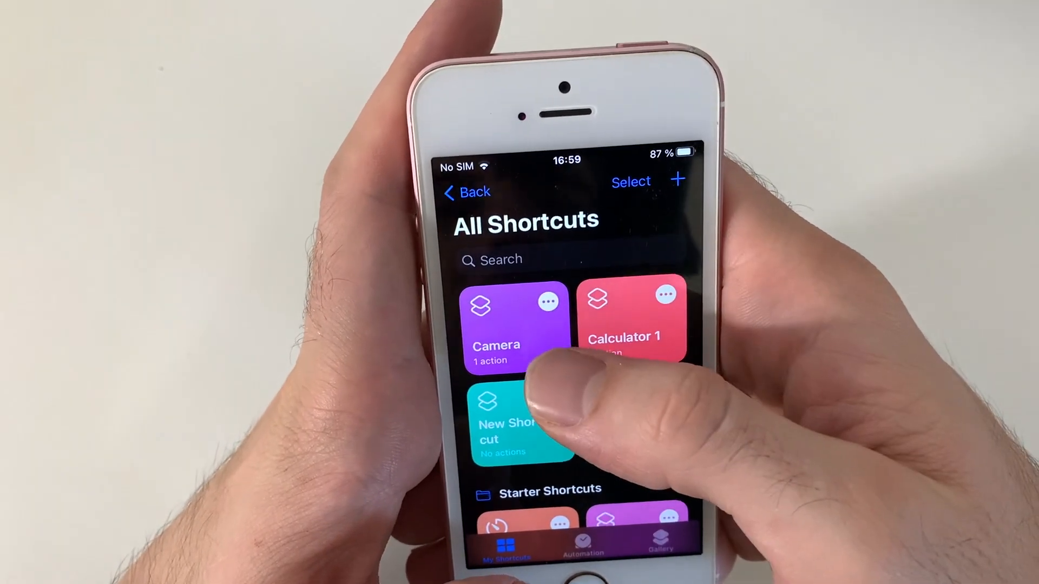
Begin adding the Camera shortcut to the home screen, choosing the blue video-camera photo.
left_click(495, 325)
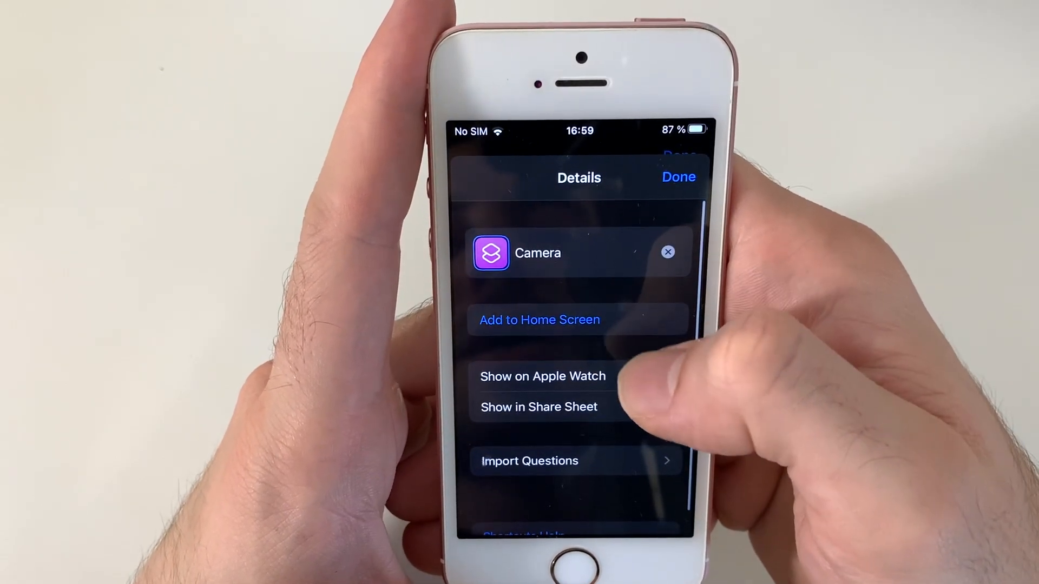
left_click(539, 319)
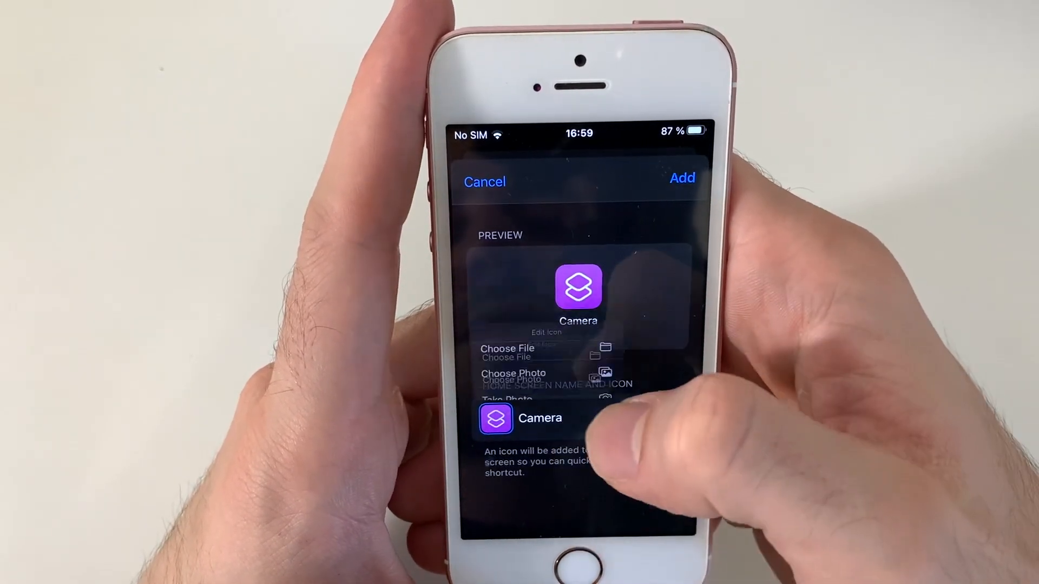
left_click(514, 373)
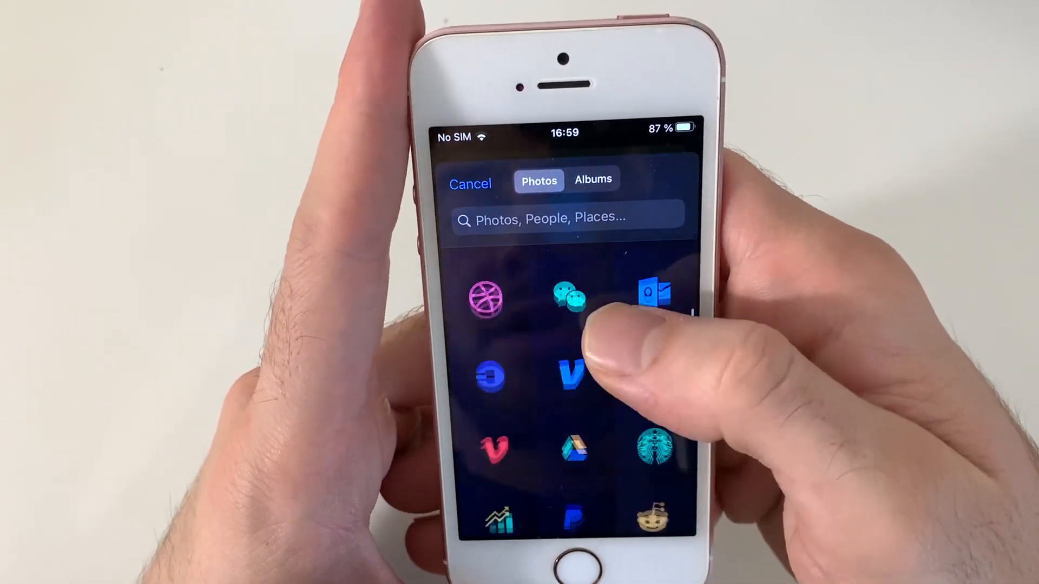
left_click(567, 375)
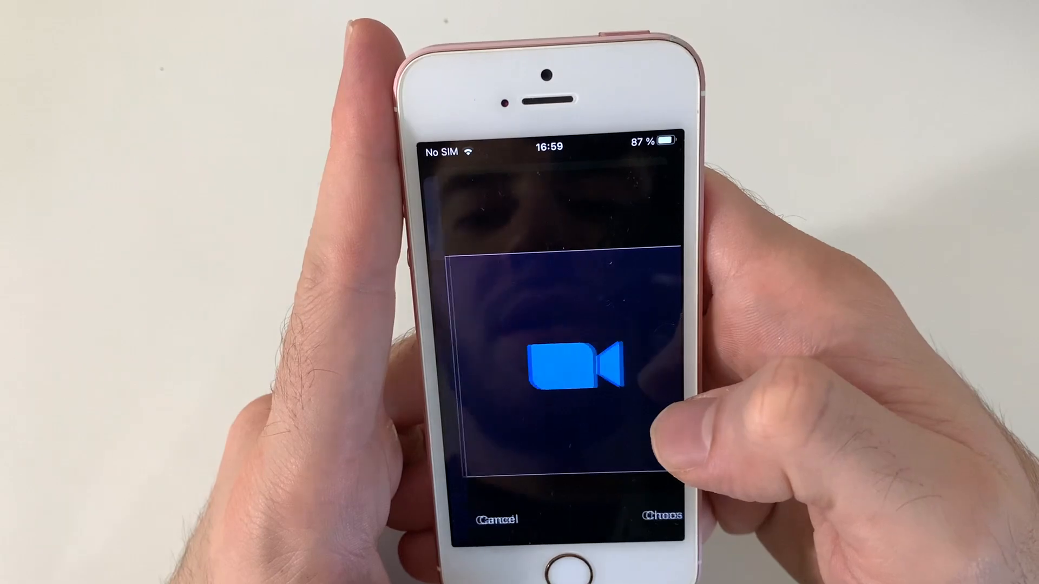
Confirm the cropped icon, add the shortcut, and close its details.
left_click(661, 515)
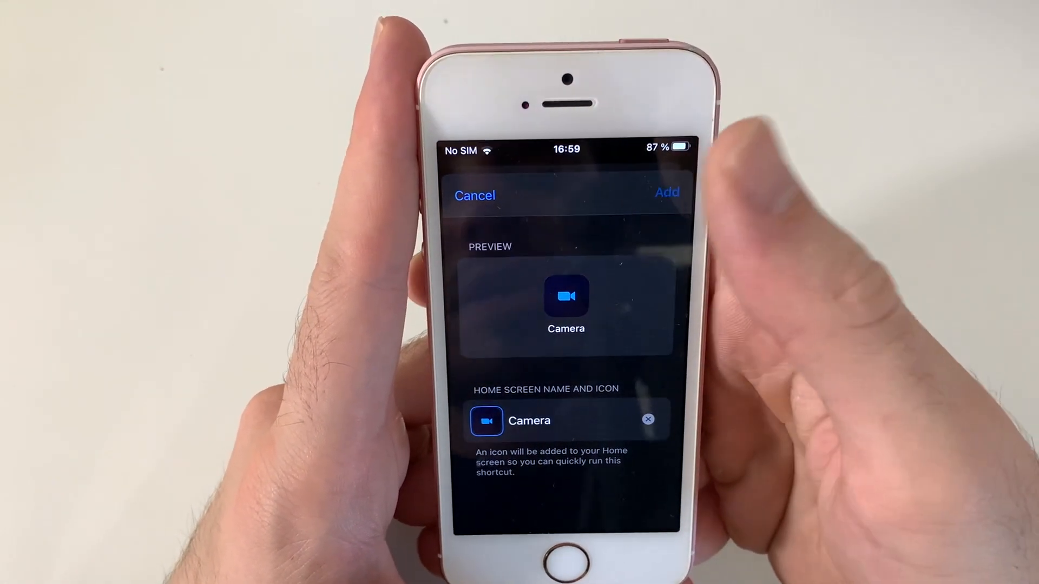
left_click(667, 192)
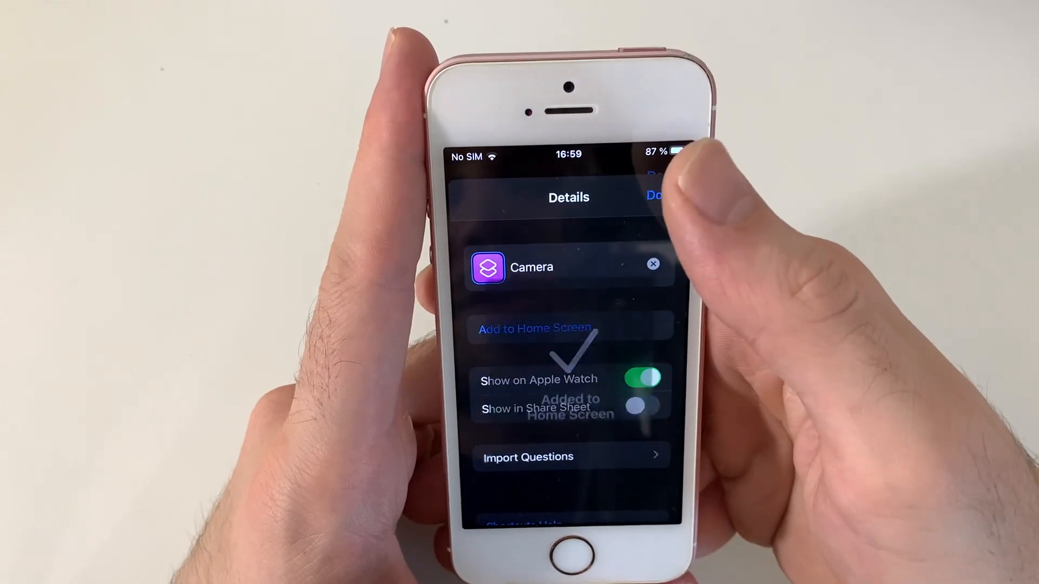
left_click(656, 196)
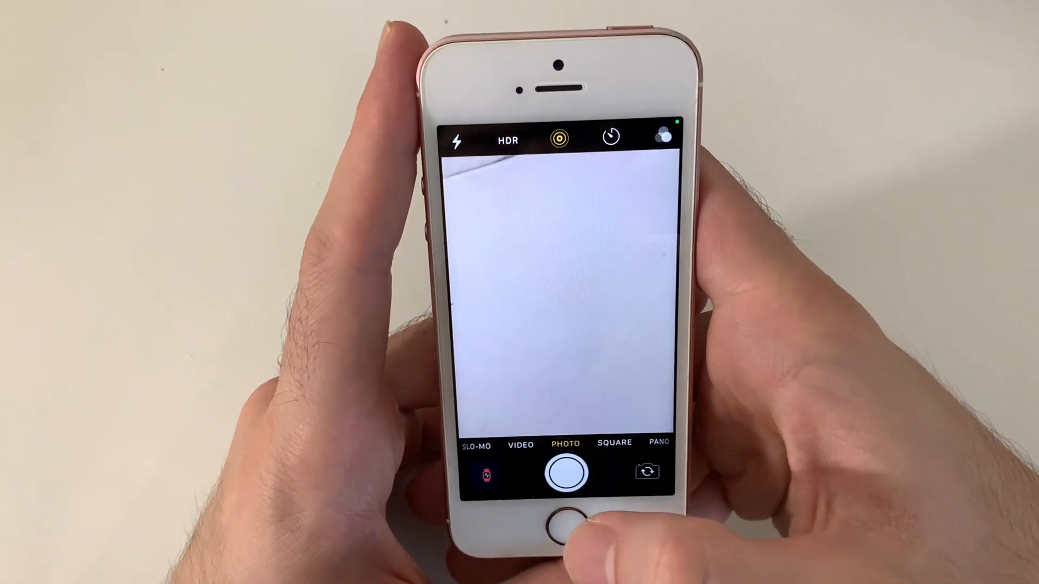
Leave the Camera app and return to the home screen.
left_click(564, 521)
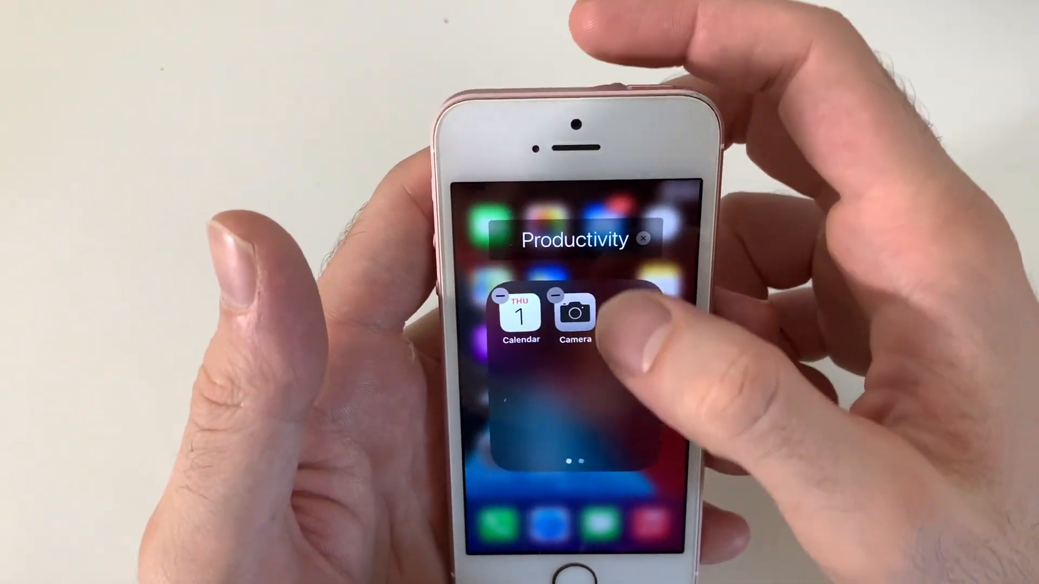
Exit editing mode with the original Camera app left in the Productivity folder.
left_click(575, 239)
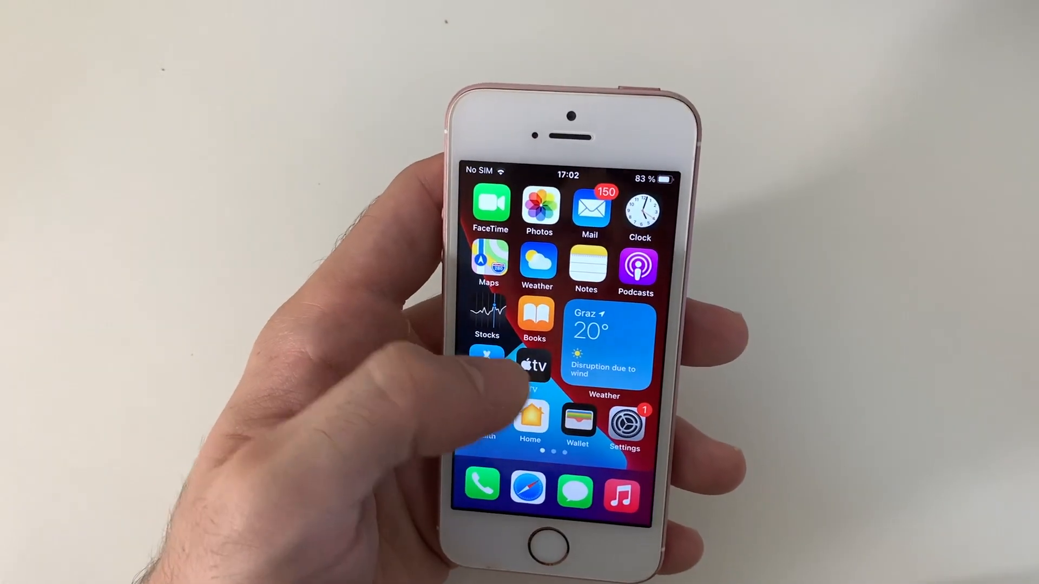
Build a new shortcut with an Open App action and name it 'Books'.
scroll("left", 3)
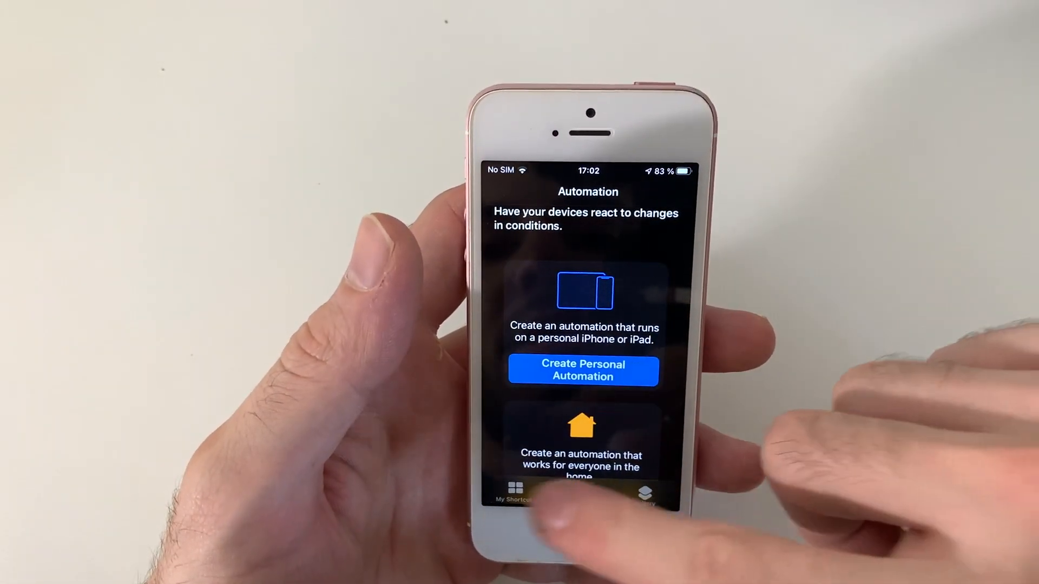
left_click(516, 490)
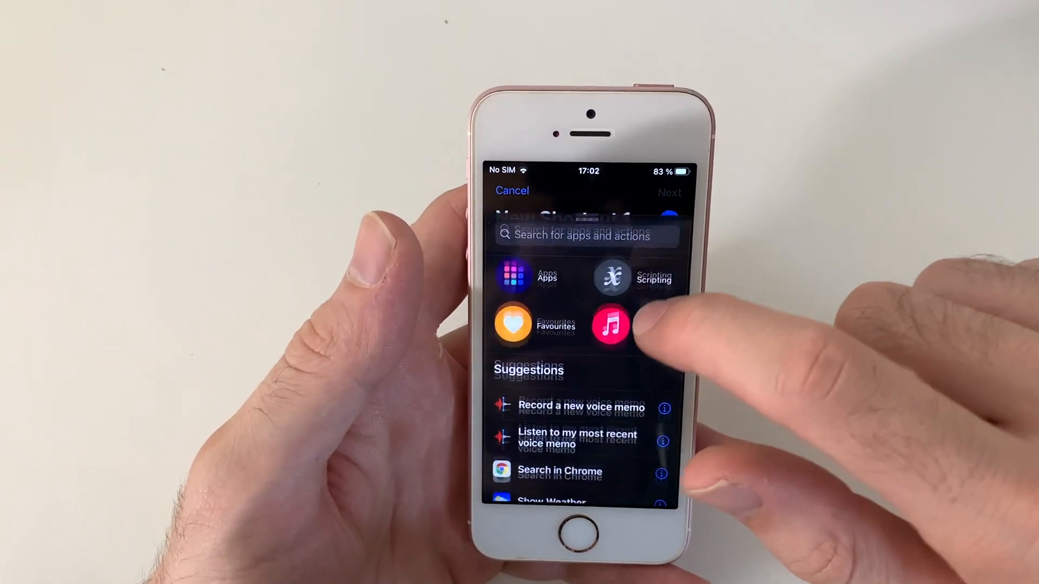
left_click(611, 278)
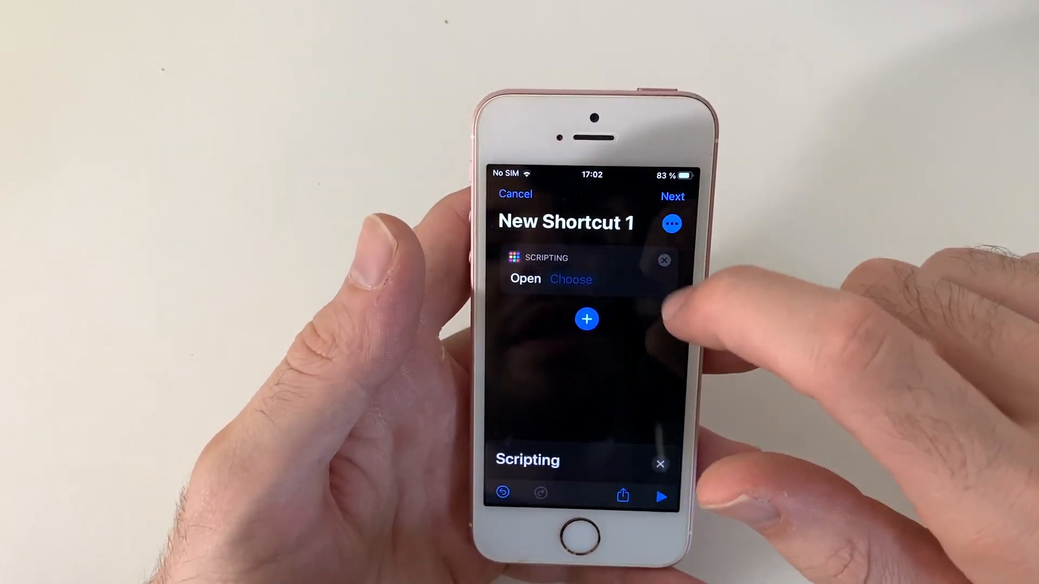
left_click(571, 279)
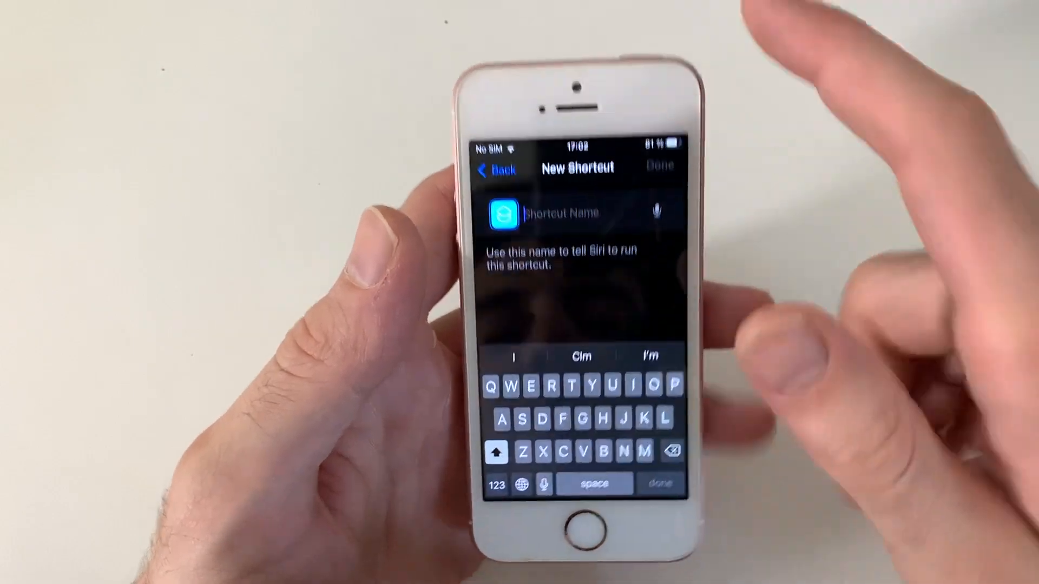
type("Books")
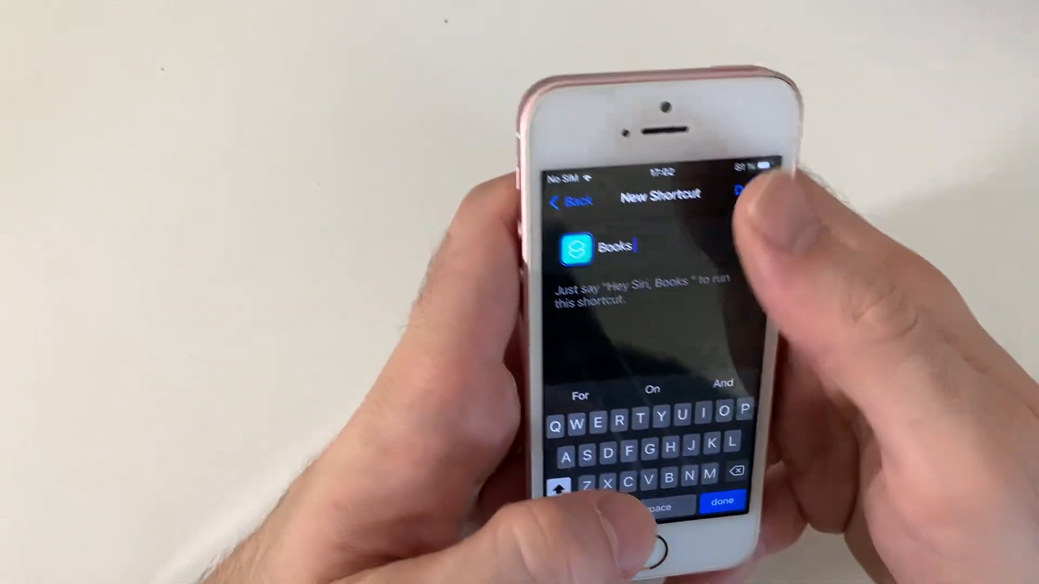
left_click(741, 192)
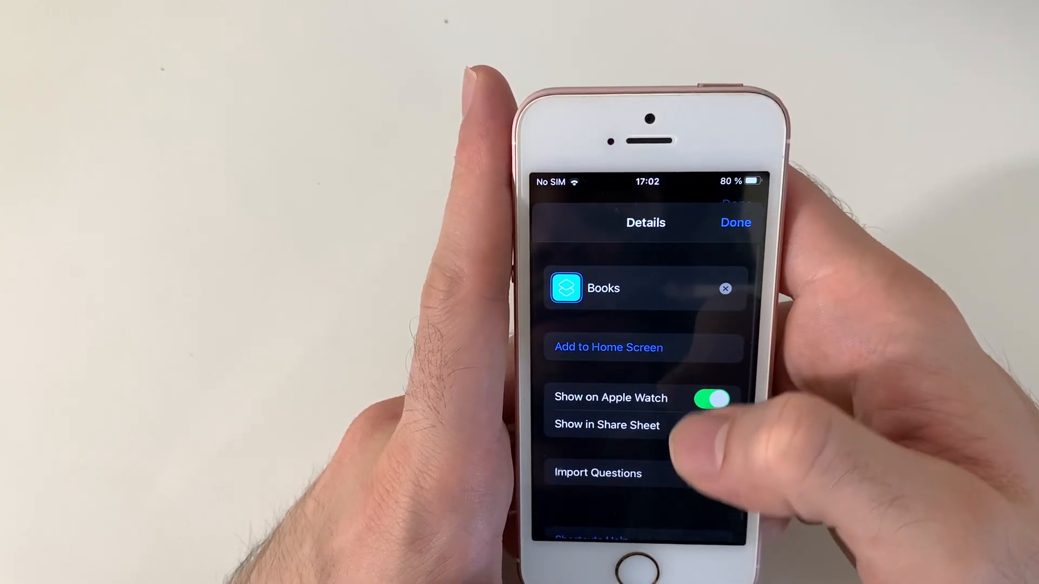
Place the Books shortcut on the home screen using the plain white image as its icon.
left_click(608, 346)
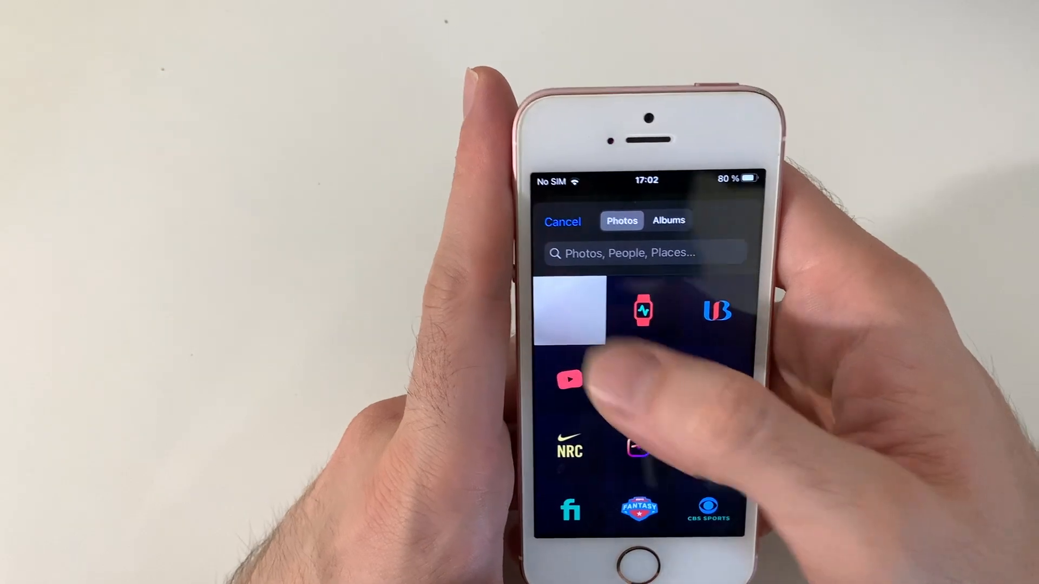
left_click(569, 312)
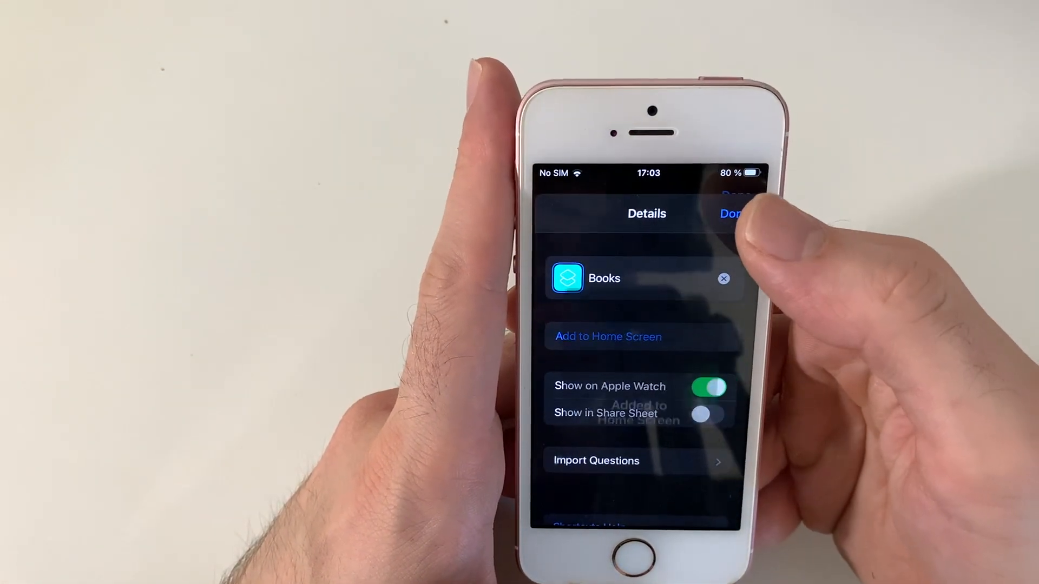
left_click(731, 213)
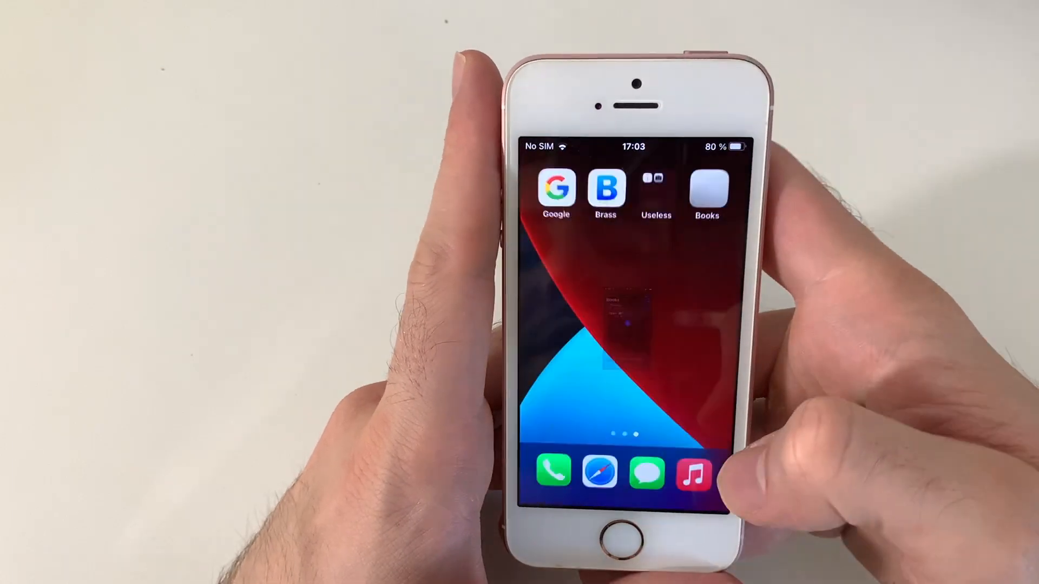